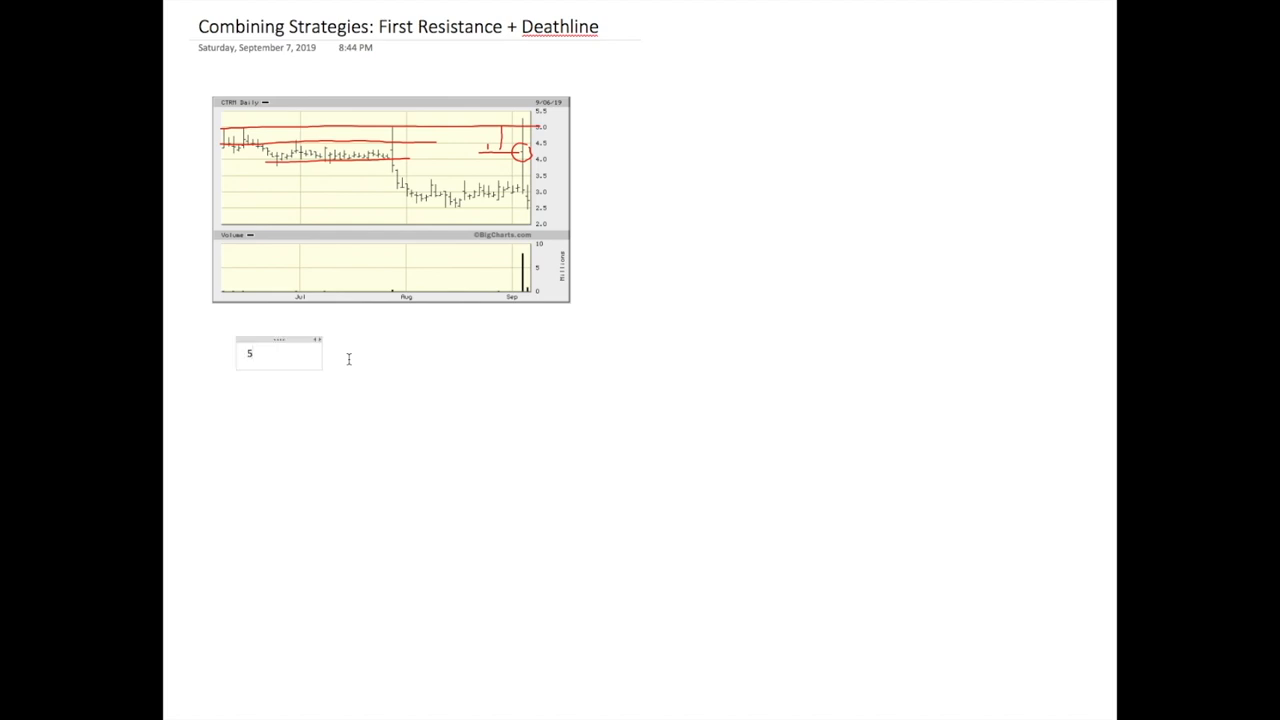
# Step: Type '5 line = First Resistance' as the first line of the note under the chart
pyautogui.write('line =')
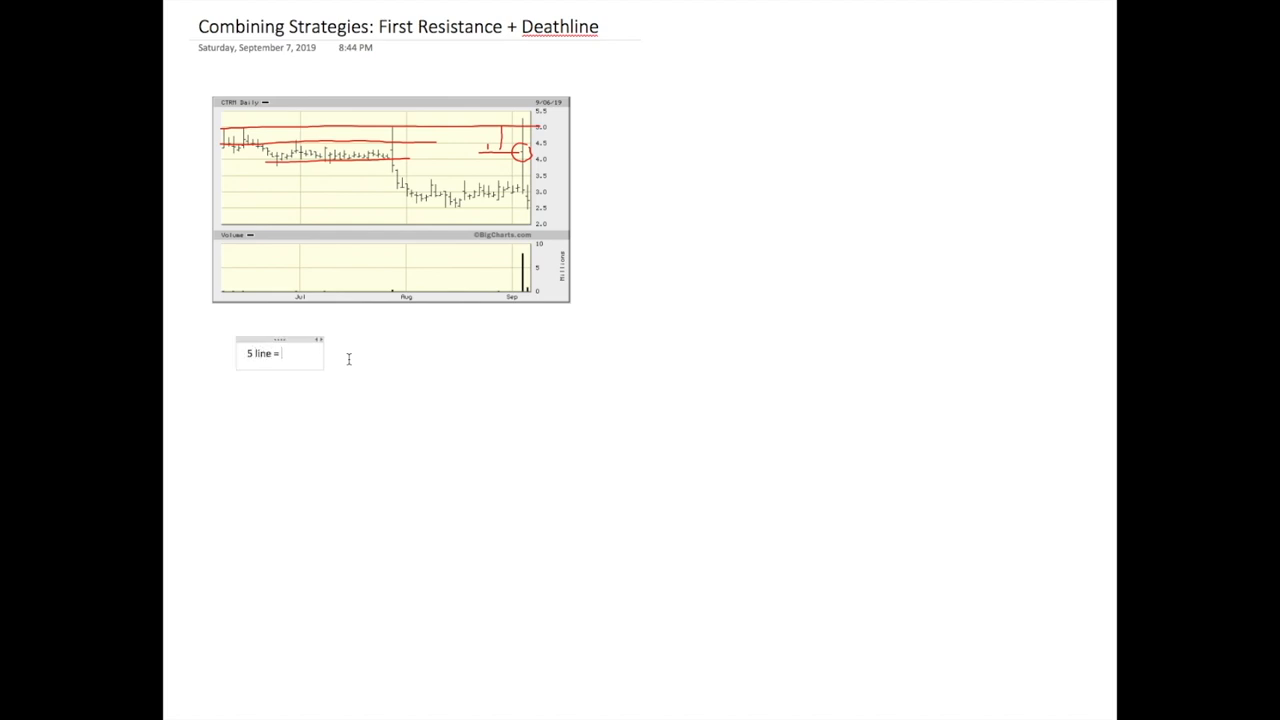
pyautogui.write('Frist R')
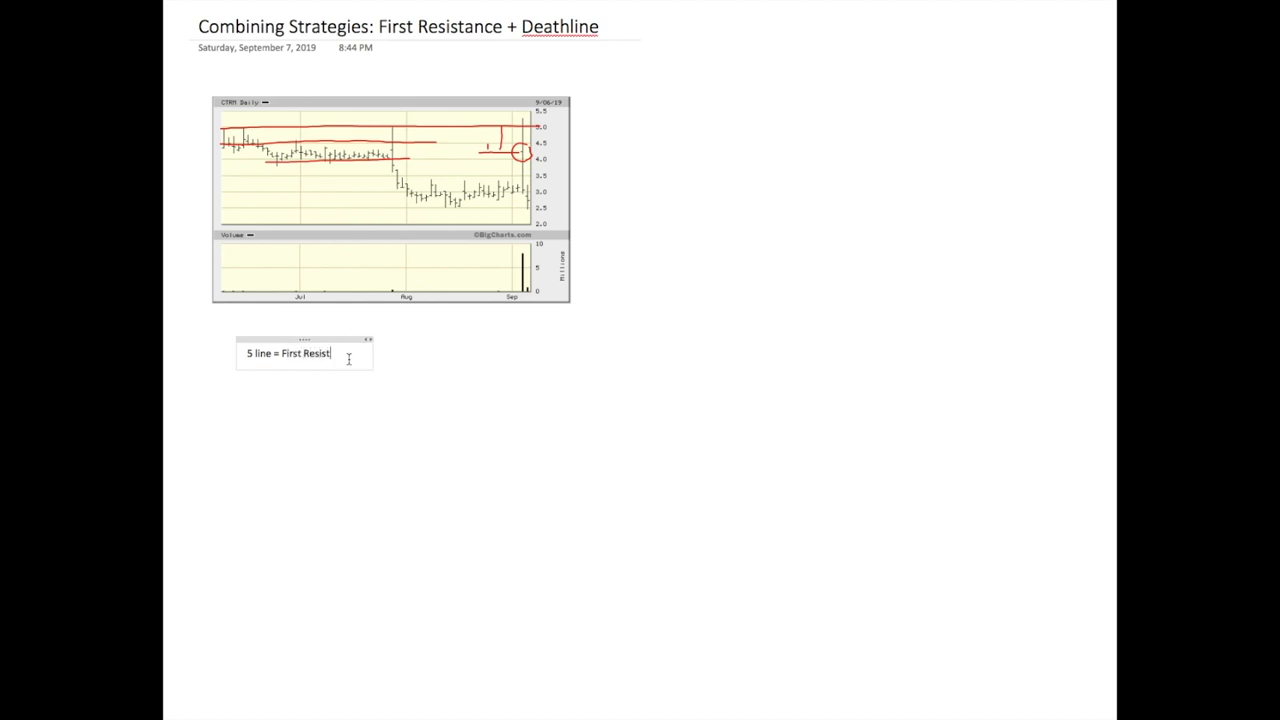
pyautogui.write('ance')
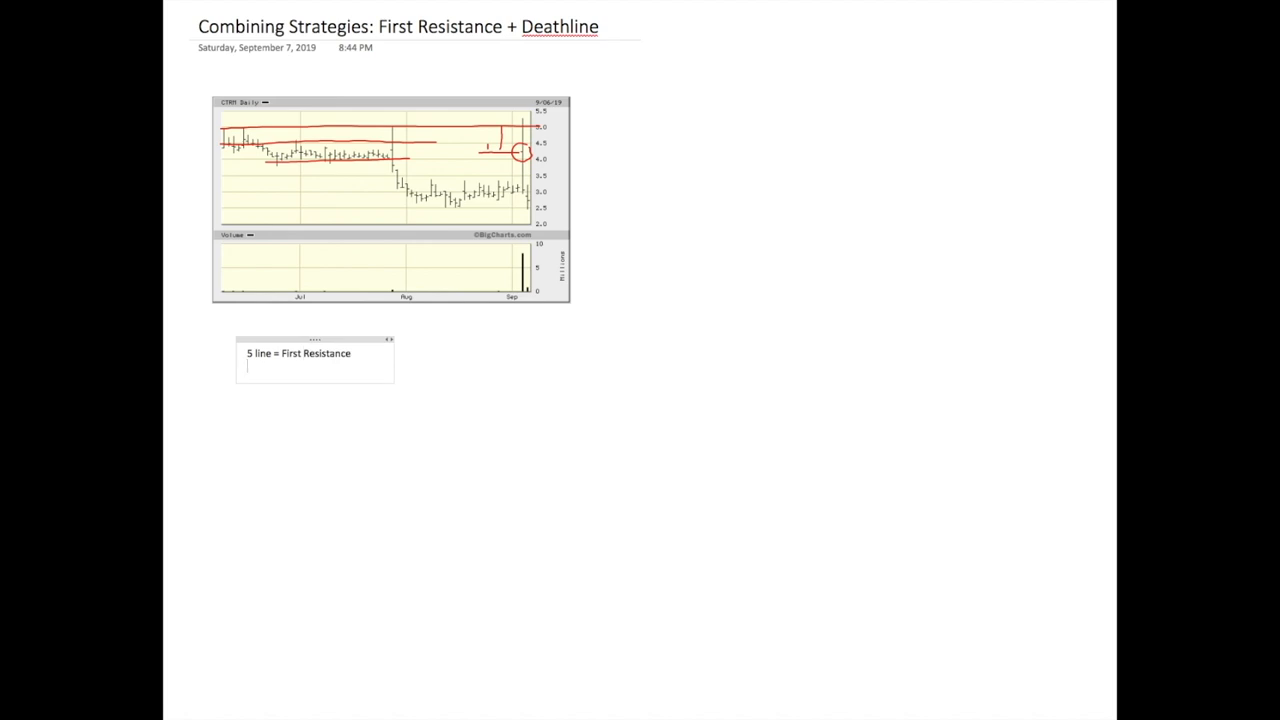
# Step: Add the lines '+0.30 wiggle' and 'Over 5.30 is risk', fixing the mistyped amount
pyautogui.write('+')
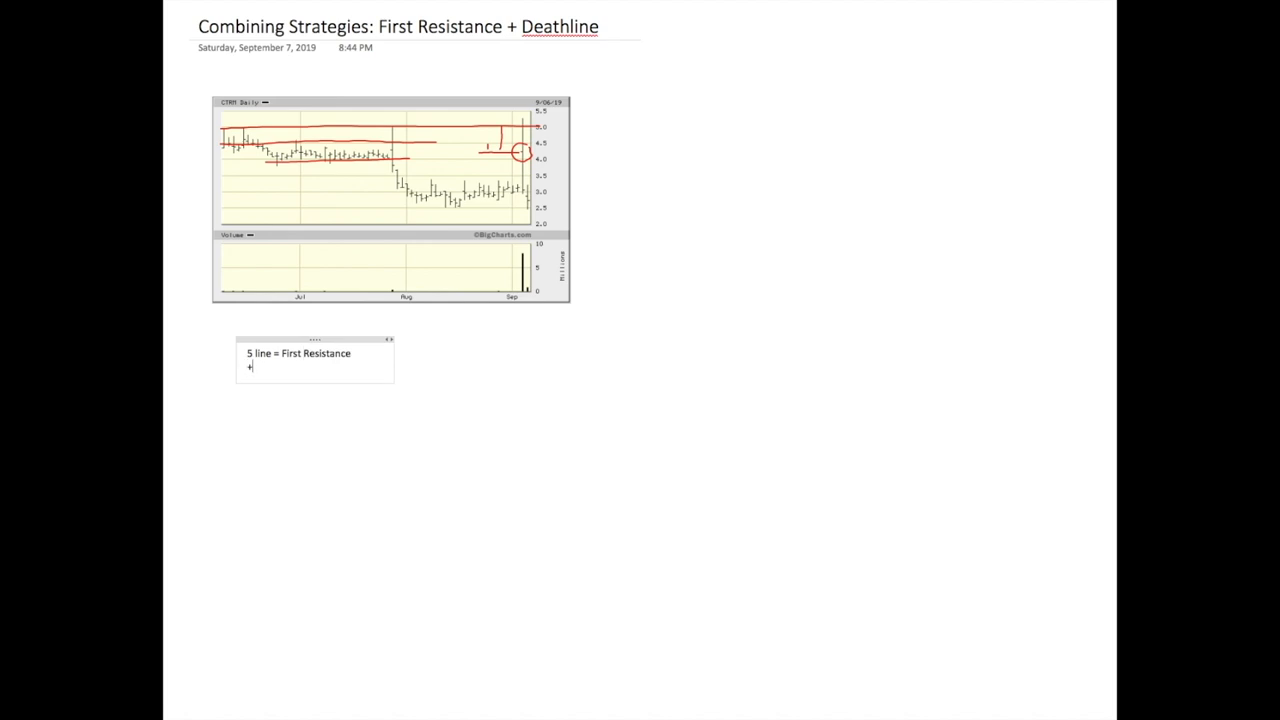
pyautogui.write('40.')
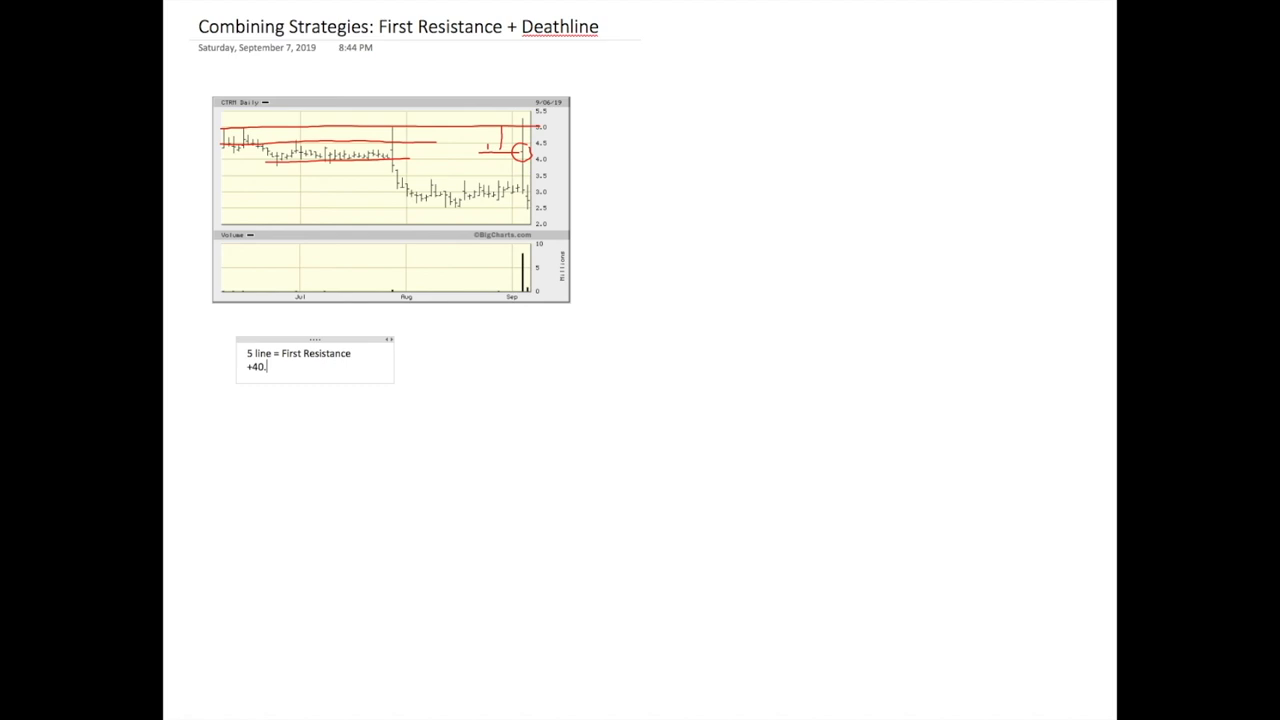
pyautogui.press('Backspace')
pyautogui.write('30')
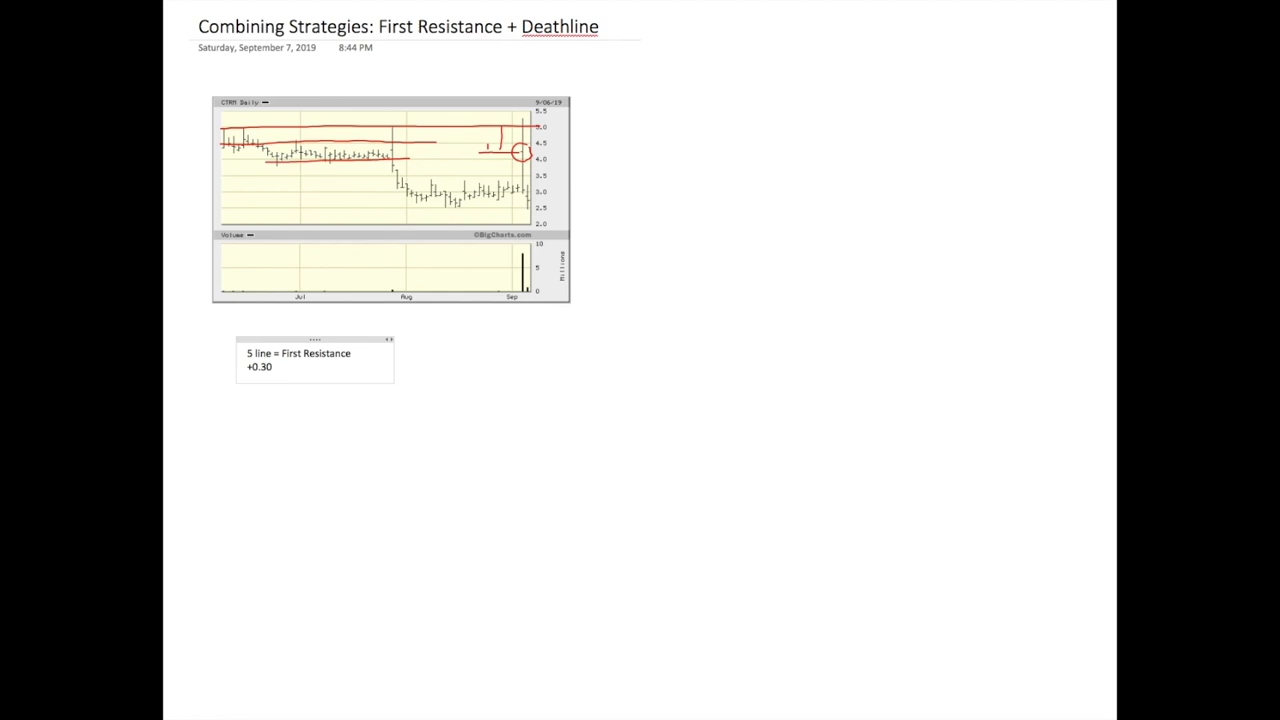
pyautogui.write('wggl')
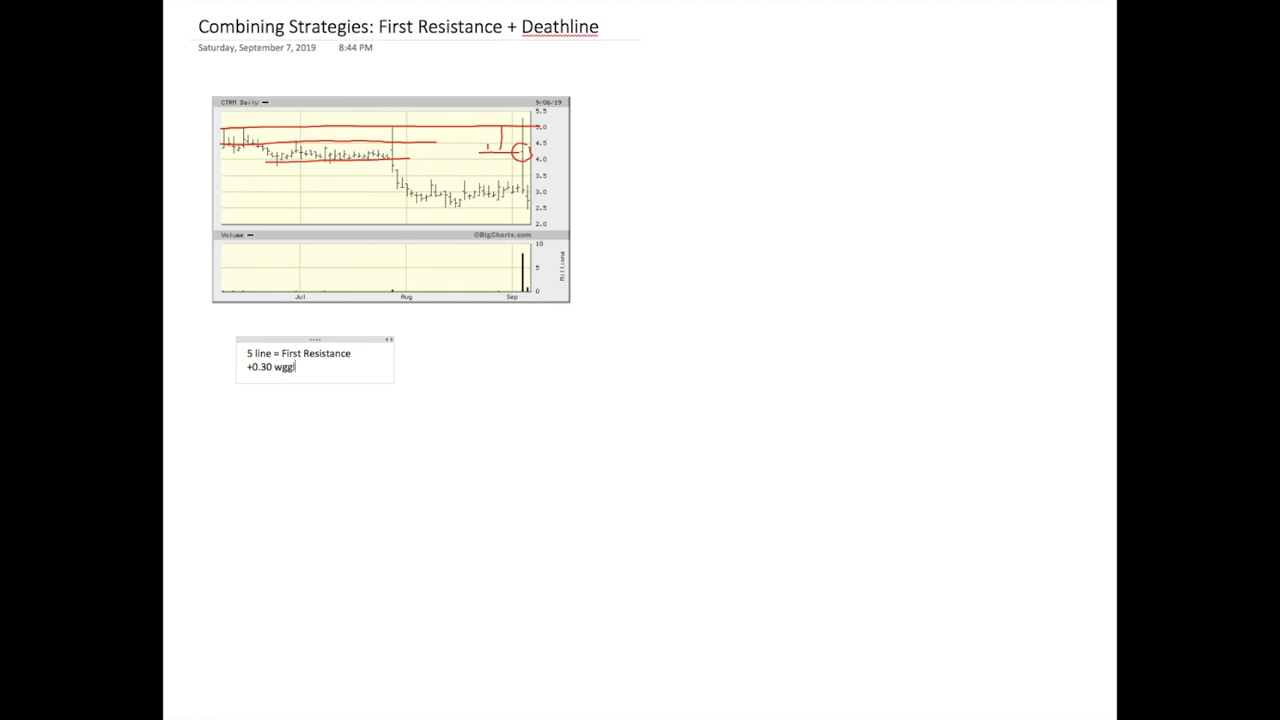
pyautogui.write('iggle')
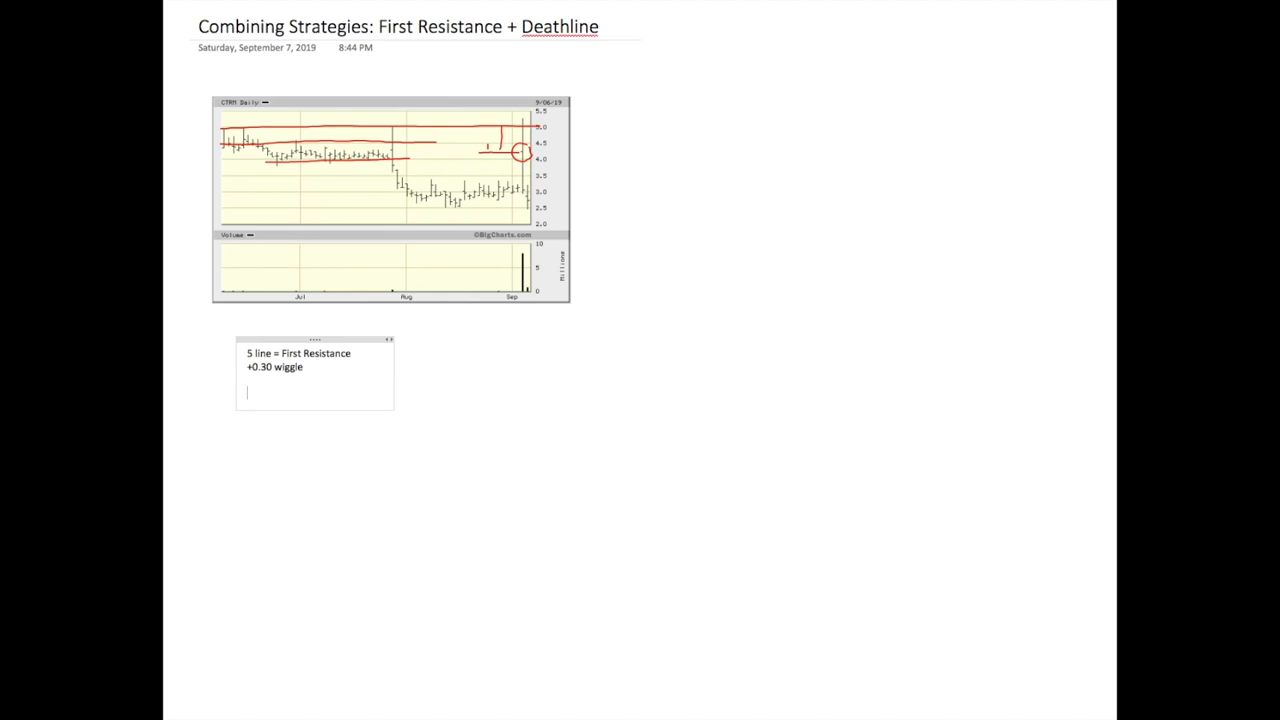
pyautogui.write('5.')
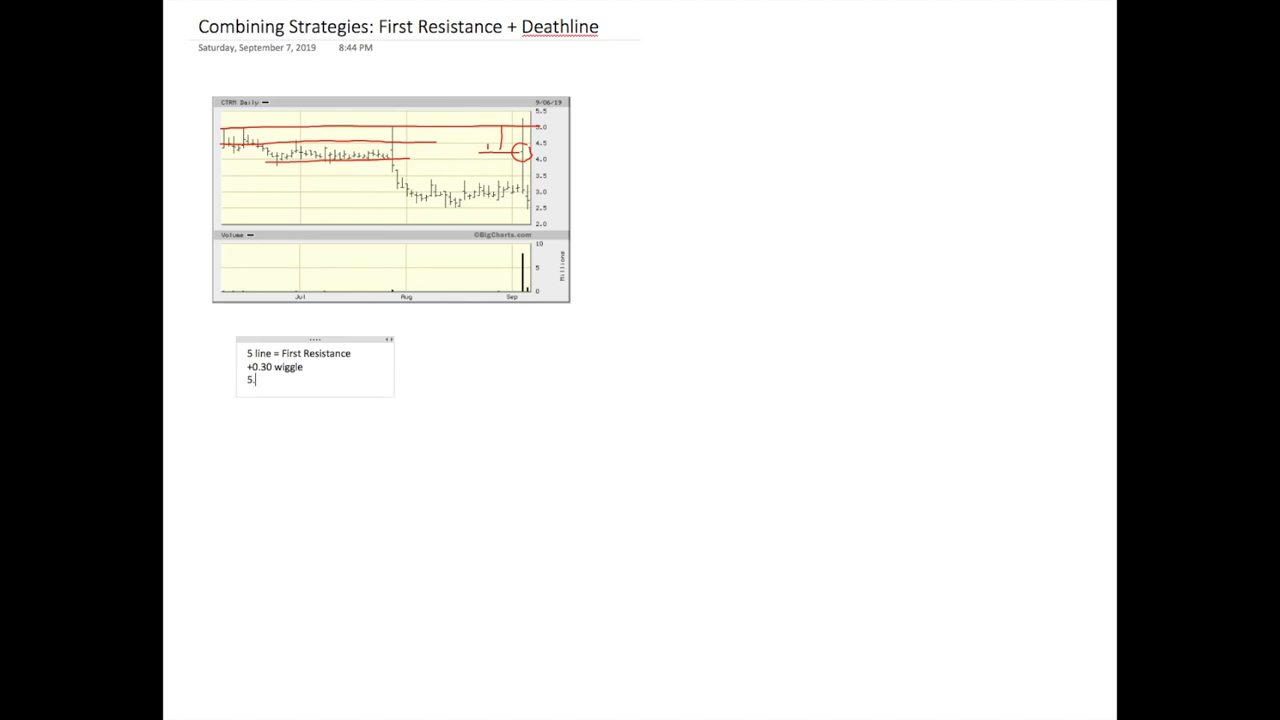
pyautogui.write('ov')
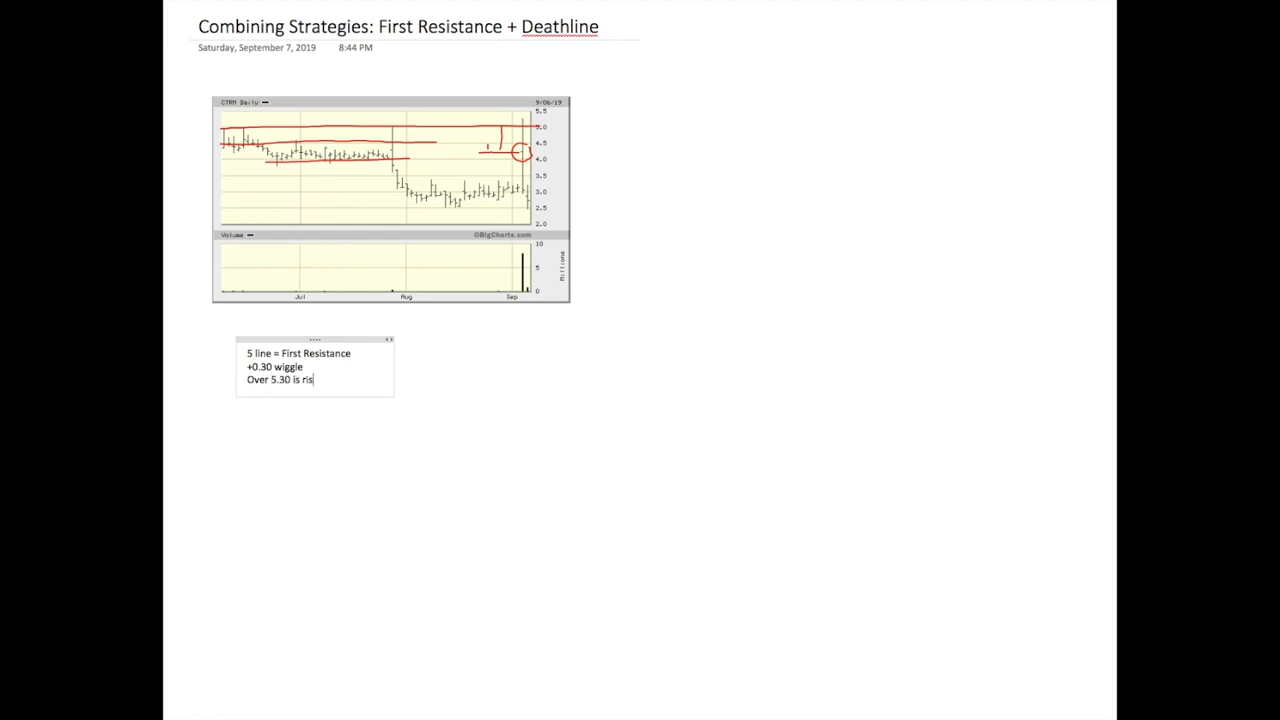
pyautogui.write('k')
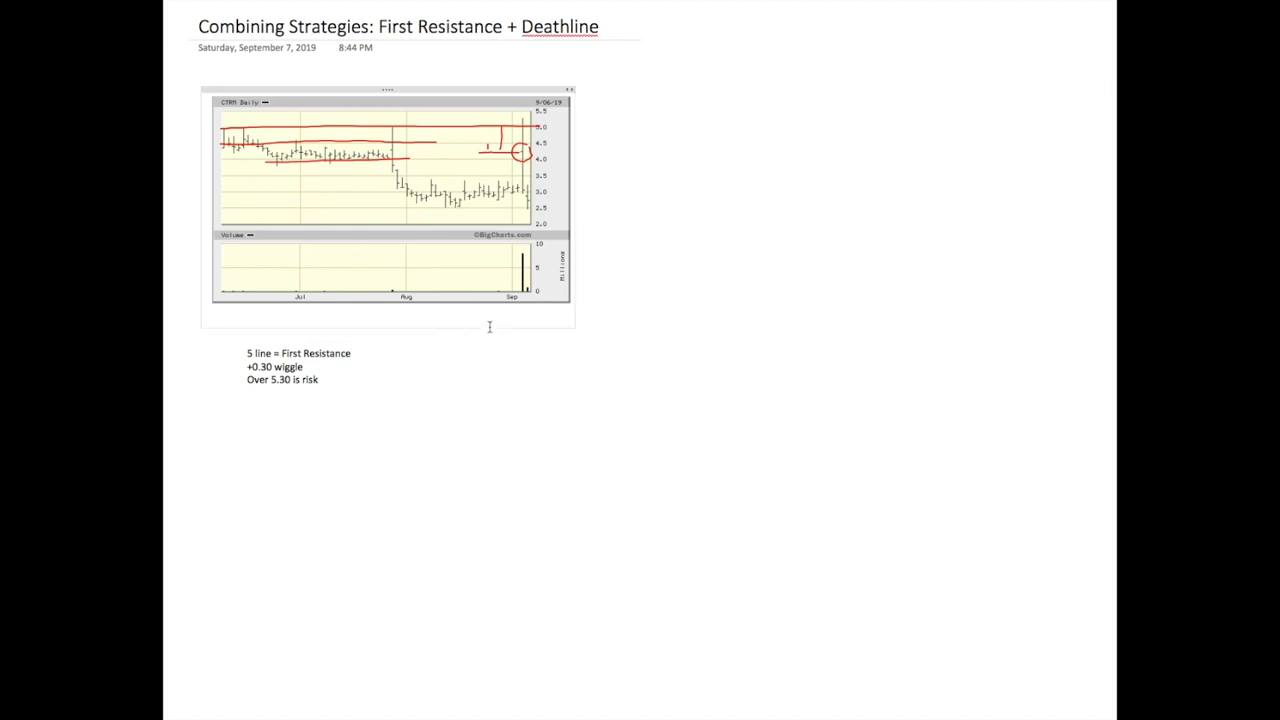
# Step: Start a separate note beside the risk notes and type '1000'
pyautogui.write('3000 s')
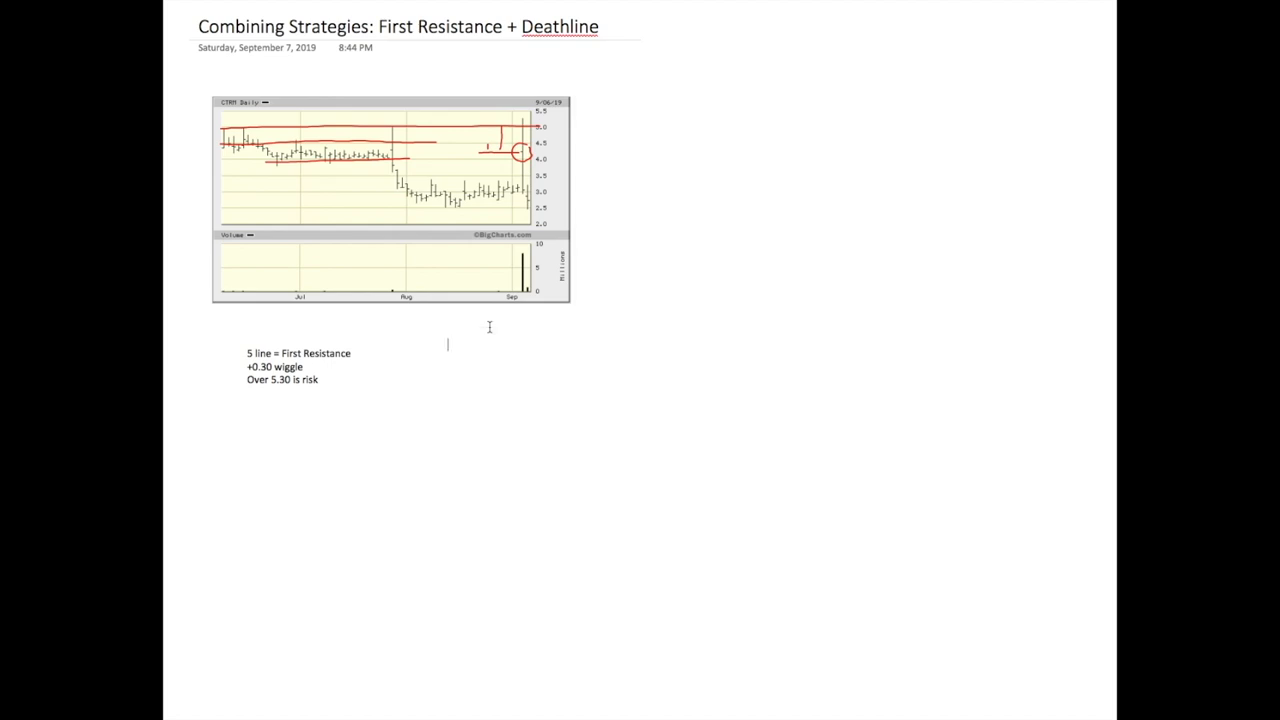
pyautogui.write('1000')
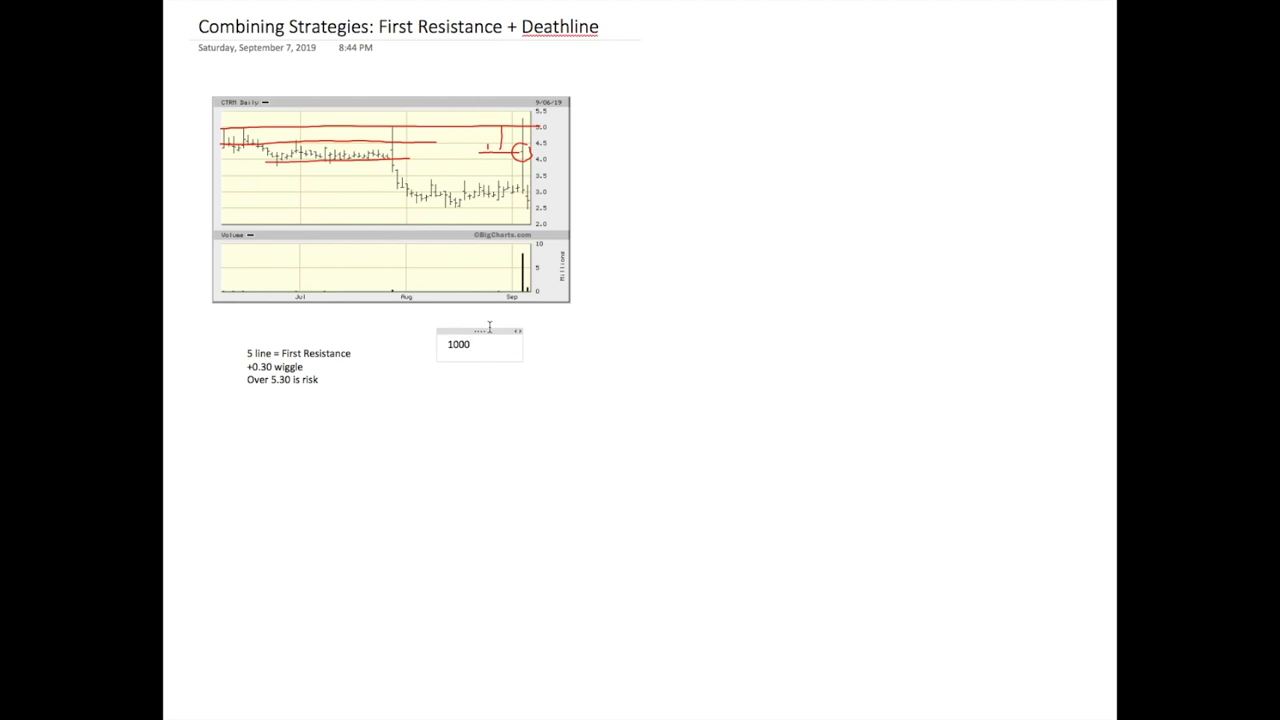
# Step: Complete '1000 Shares' and add '25% of Total Locates on Frontside short trades'
pyautogui.write('Shares')
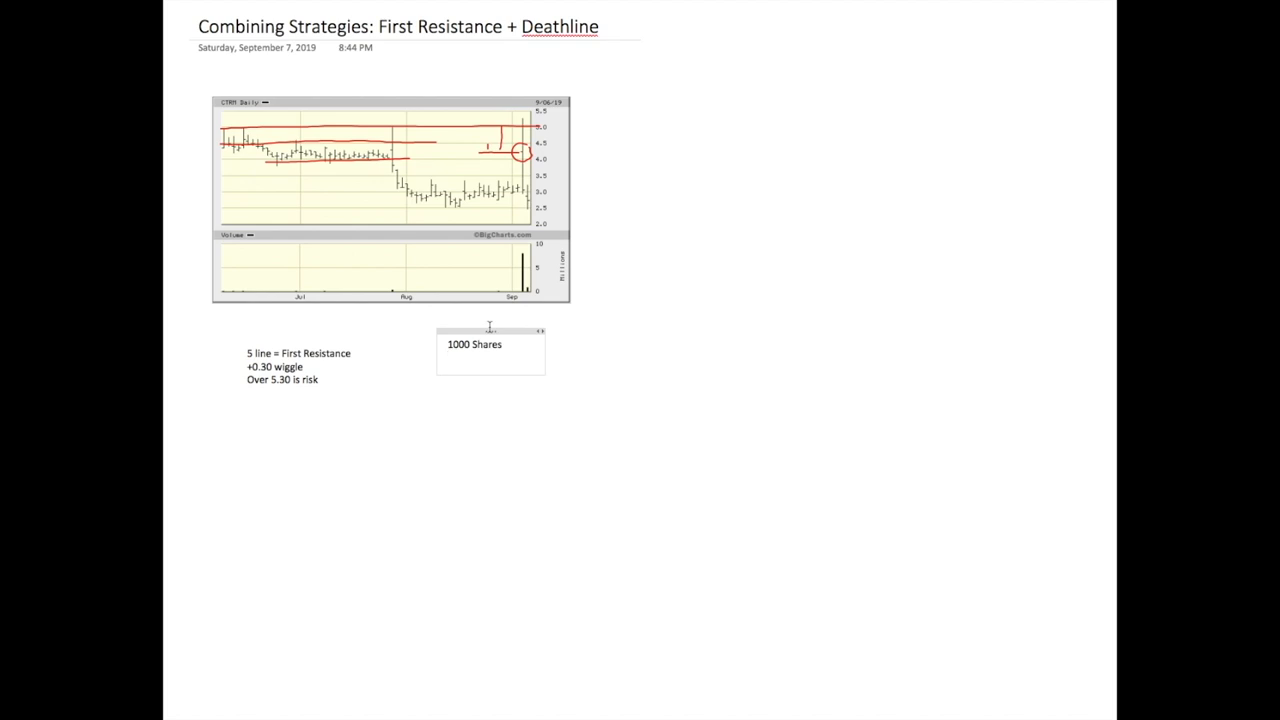
pyautogui.write('1/4')
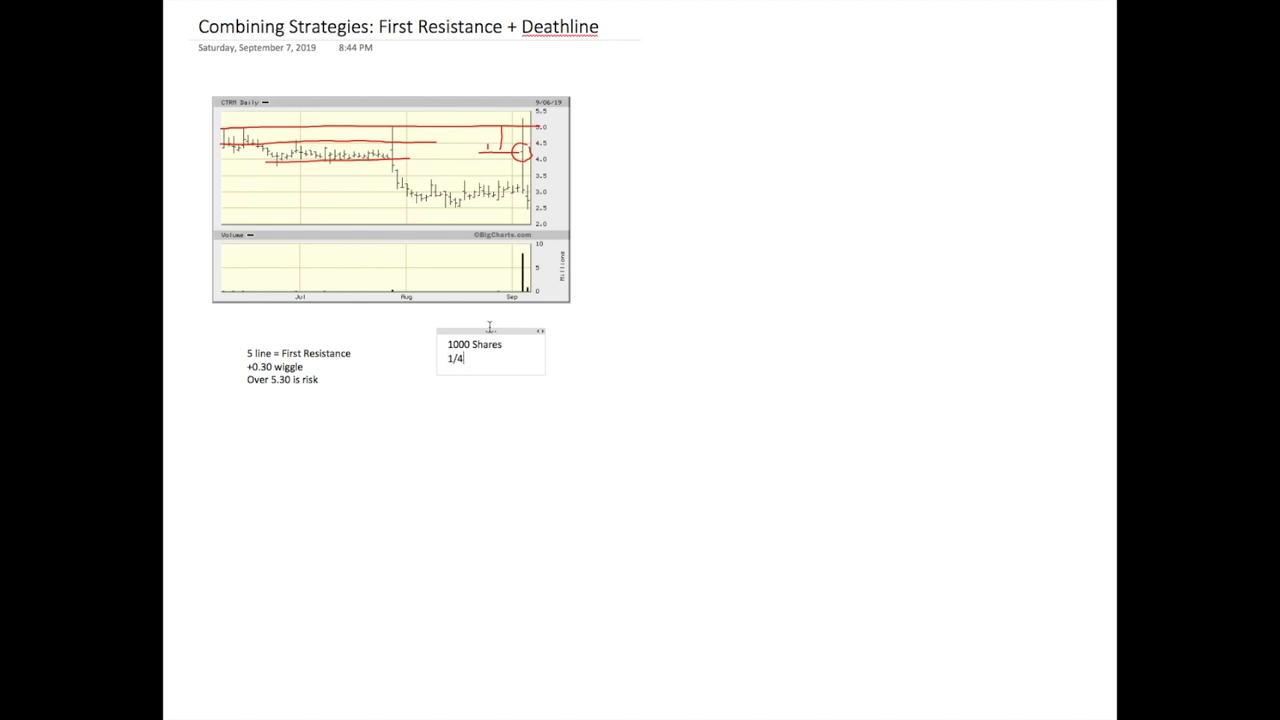
pyautogui.write('size')
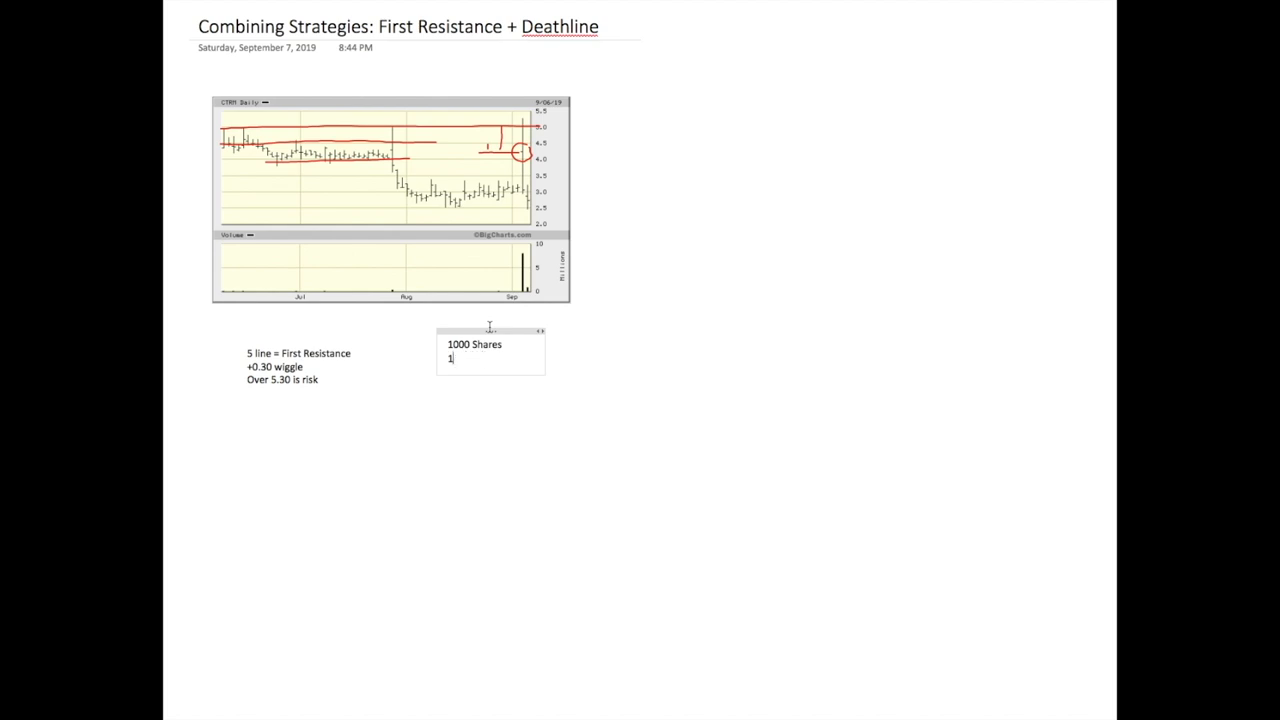
pyautogui.write('25% of Total Locates')
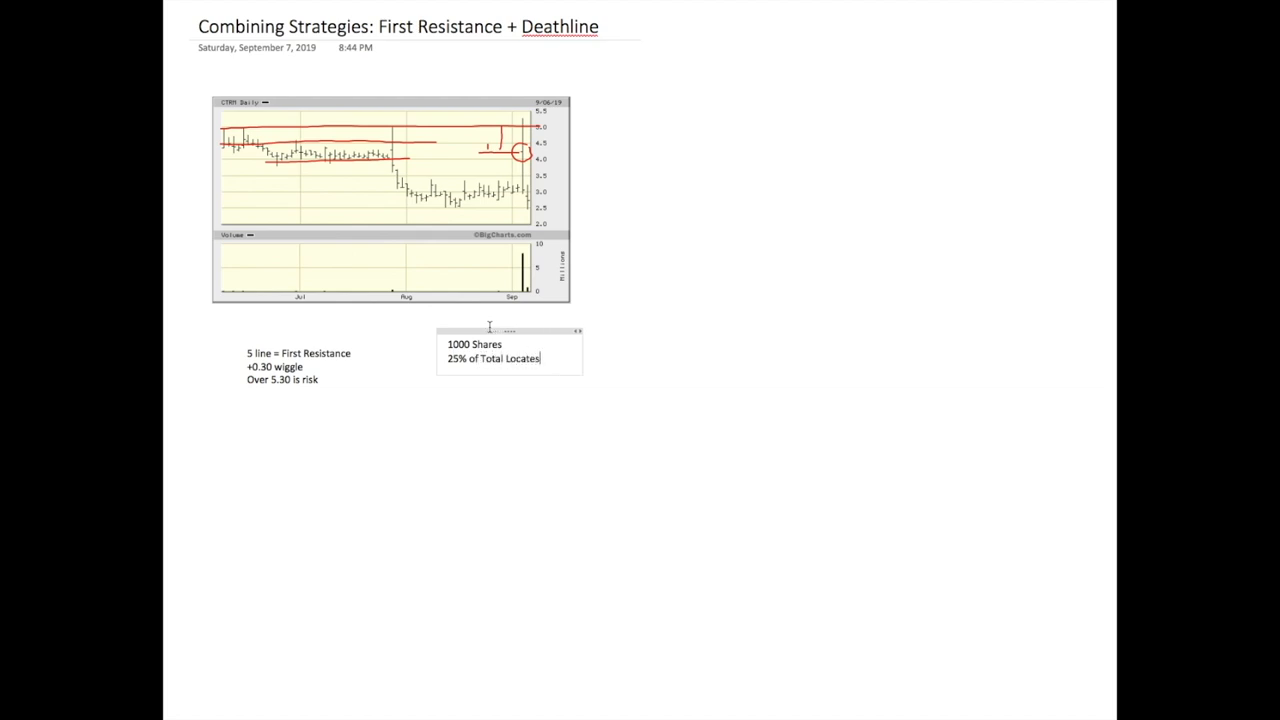
pyautogui.write('on')
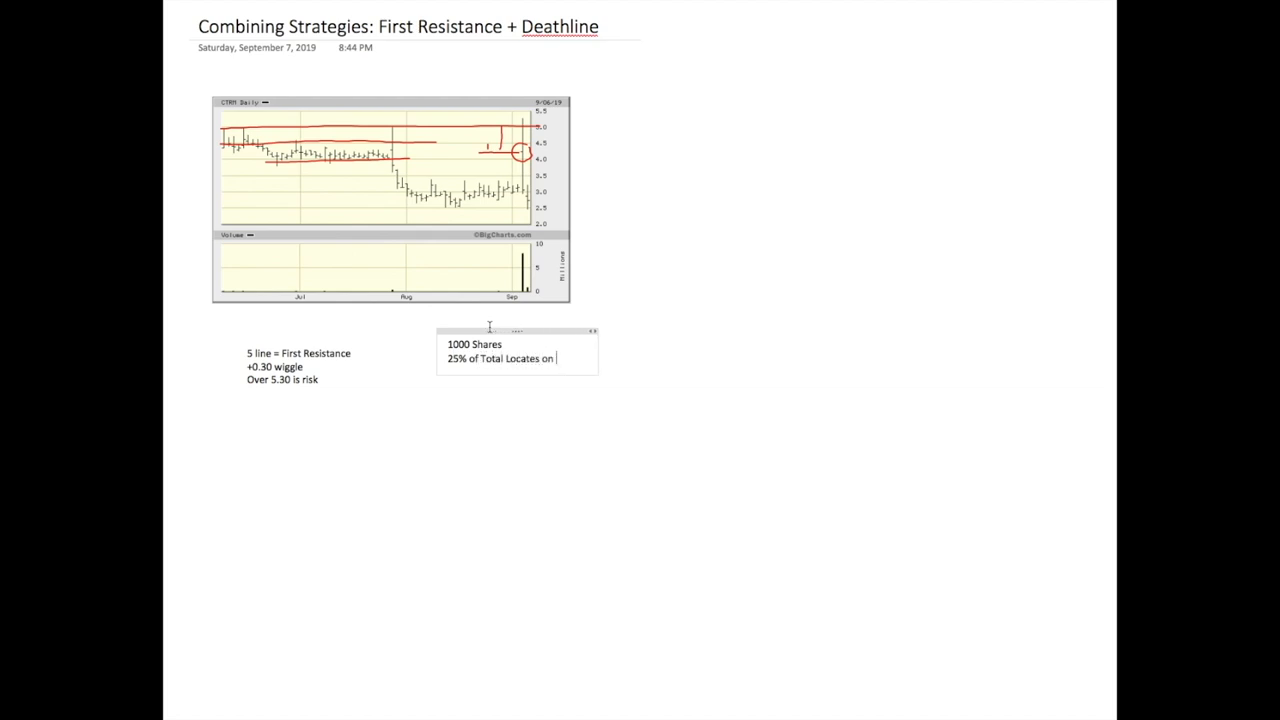
pyautogui.write('Frontside trade')
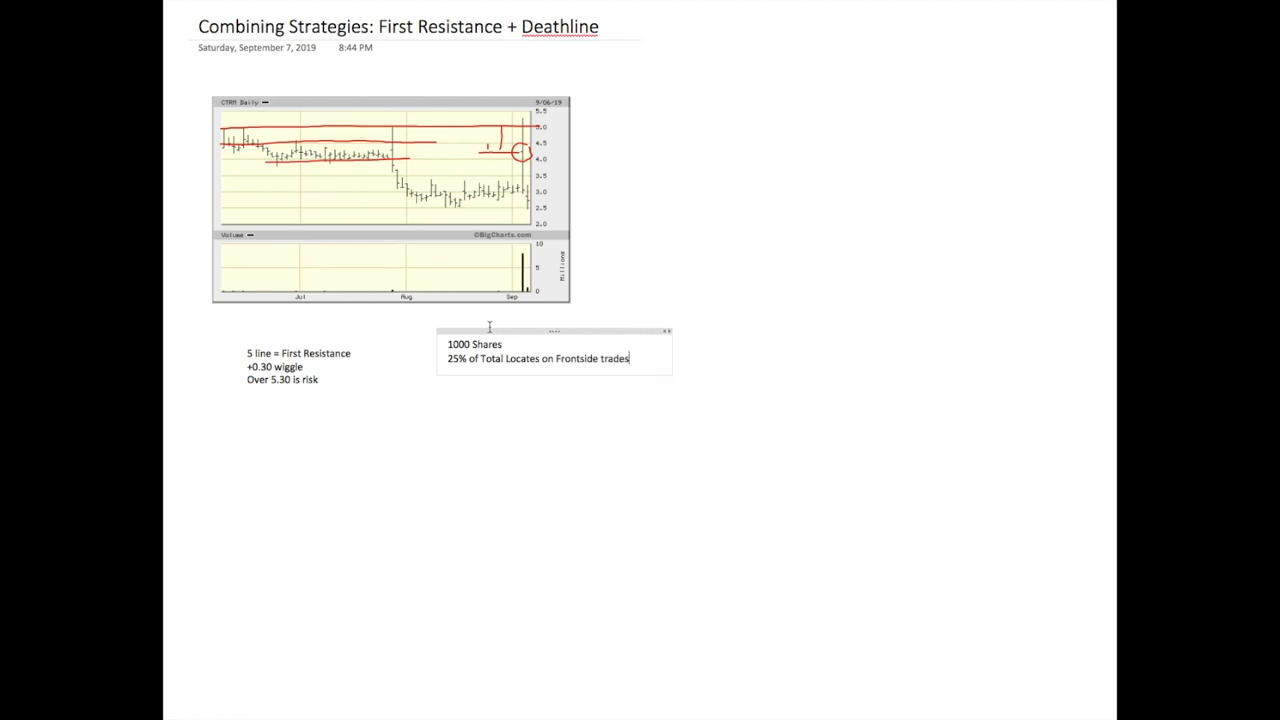
pyautogui.write('short')
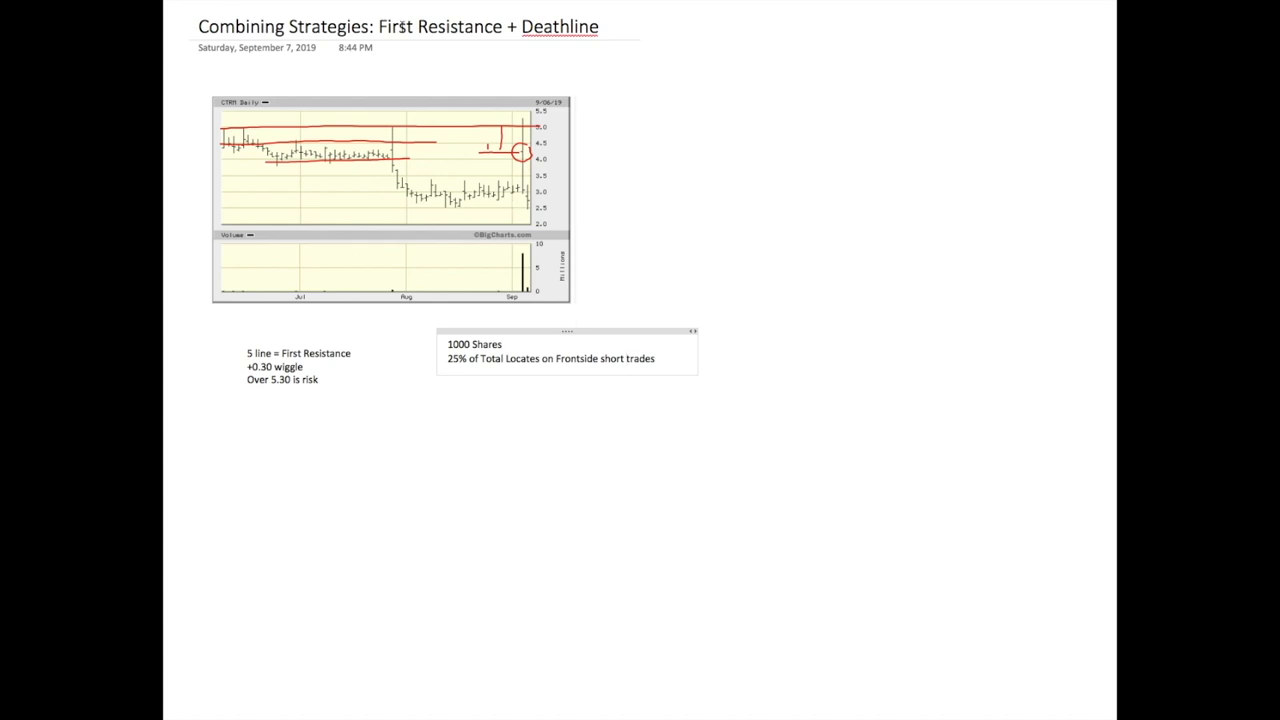
pyautogui.moveTo(867, 344)
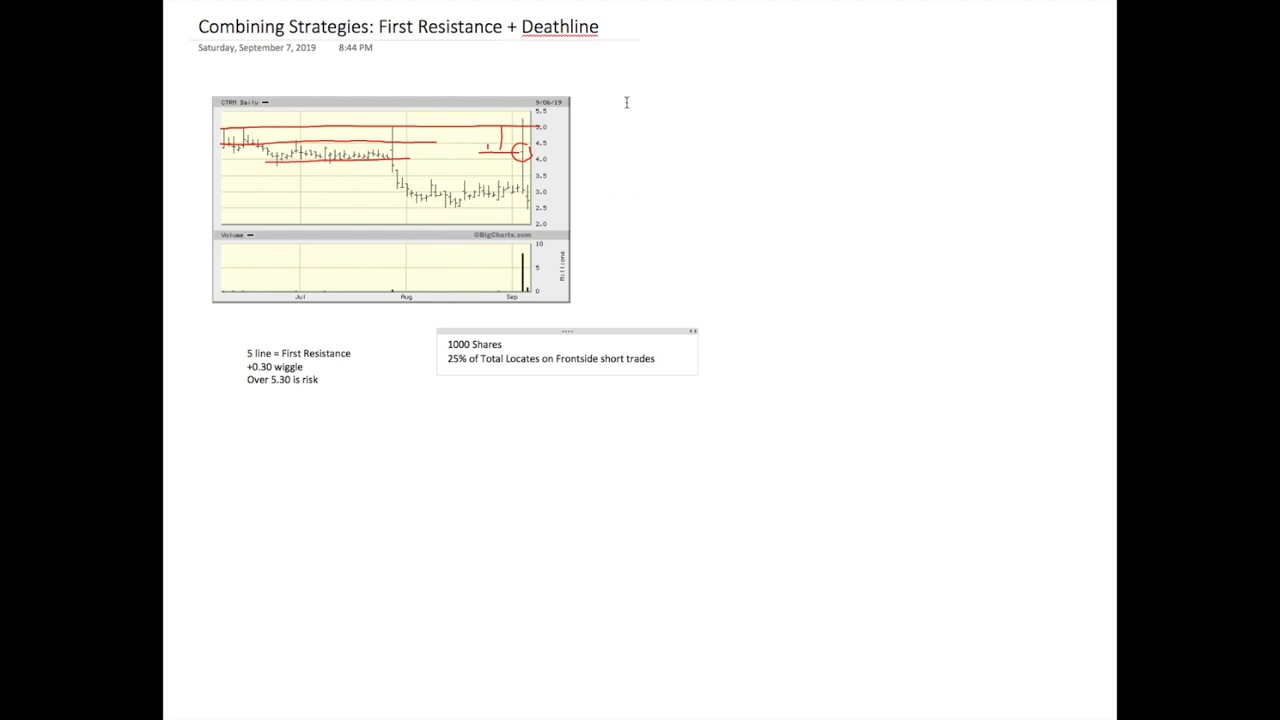
pyautogui.moveTo(525, 358)
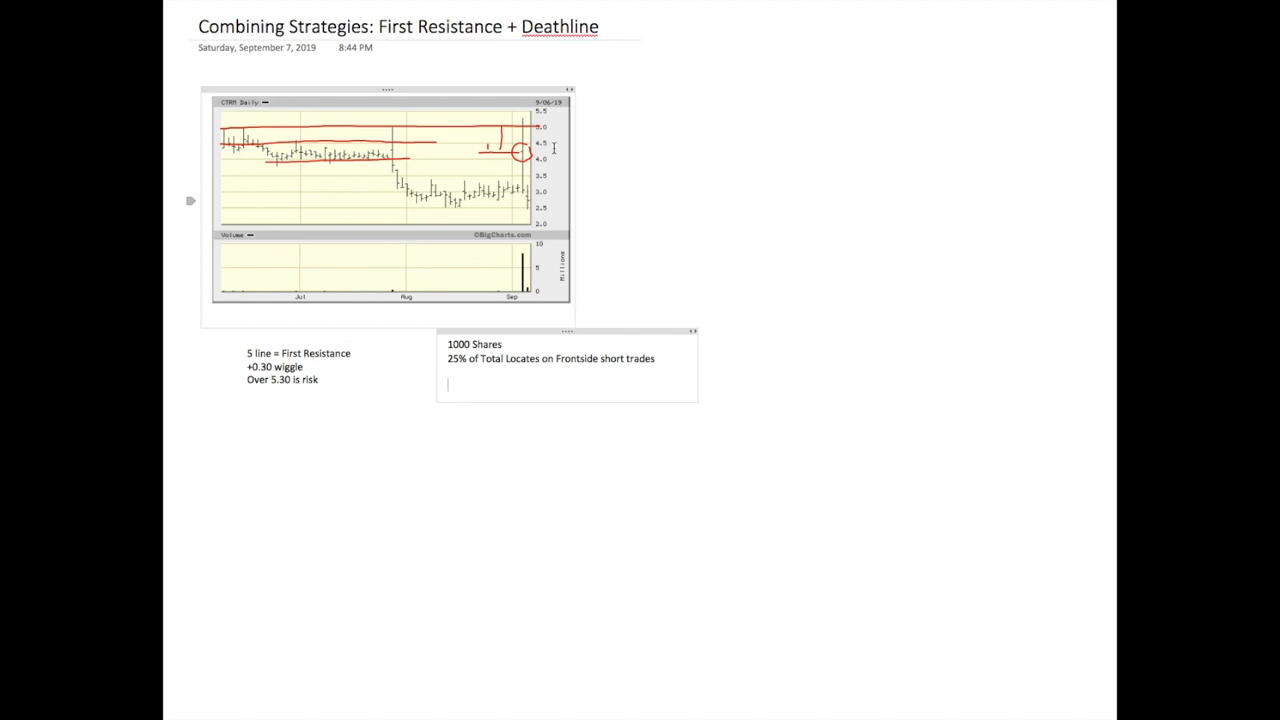
# Step: Type 'Max Size per line = 250 shares' on the line below the locates line
pyautogui.write('Max')
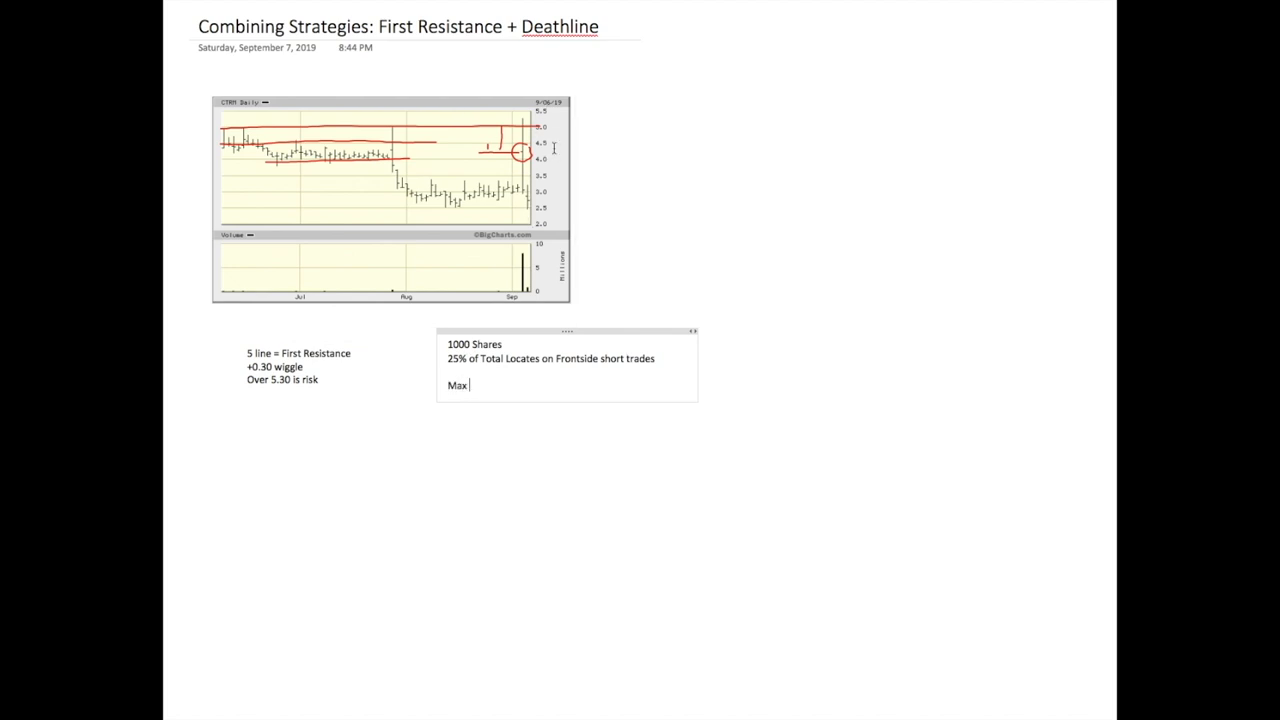
pyautogui.write('Size')
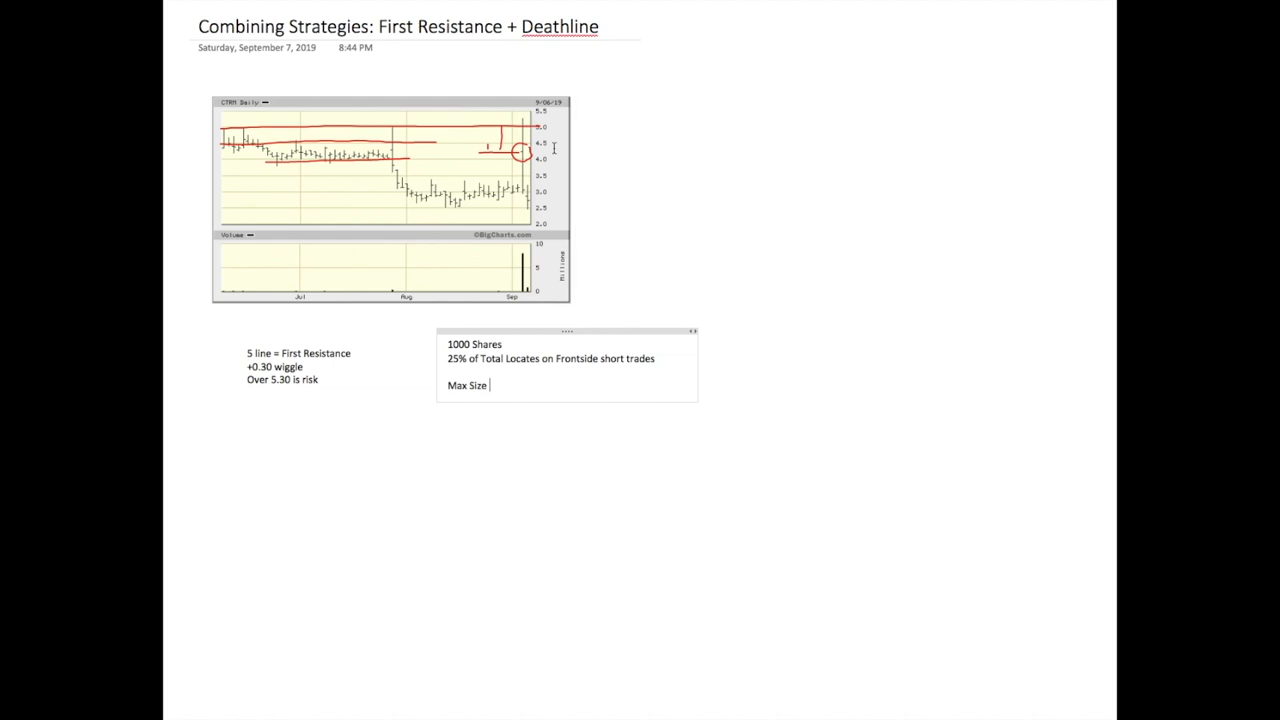
pyautogui.write('per line =')
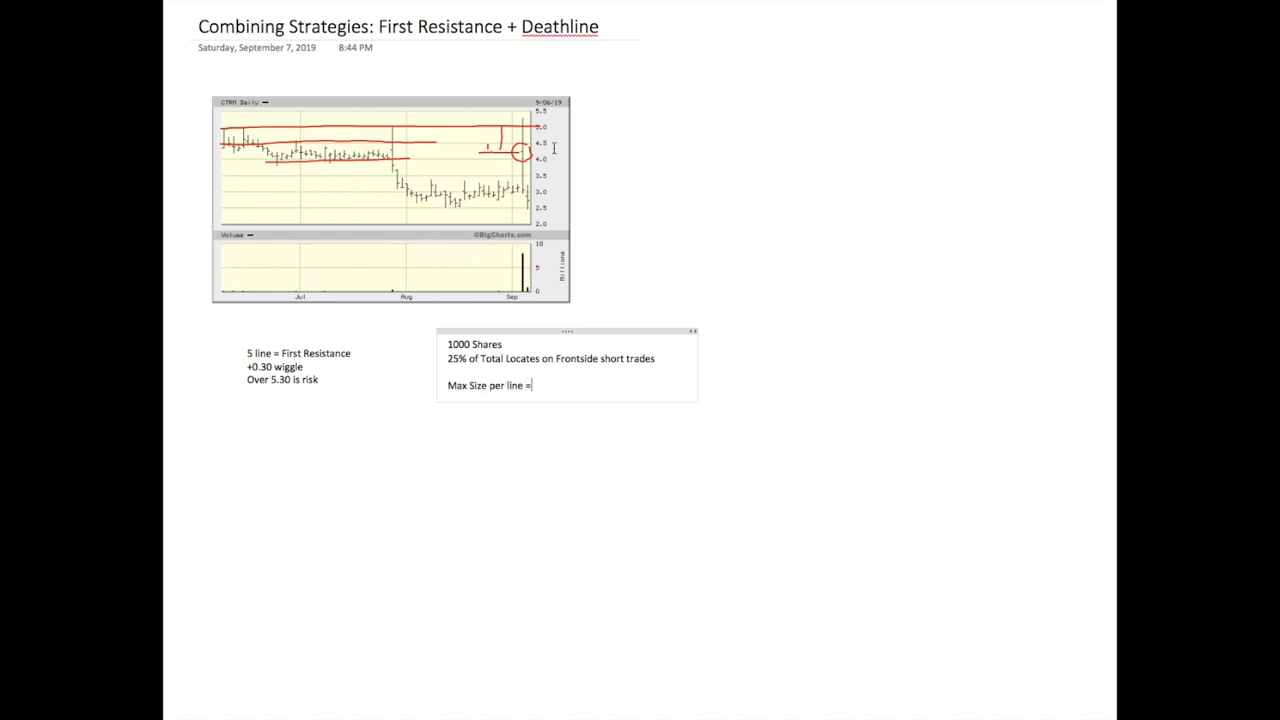
pyautogui.write('2')
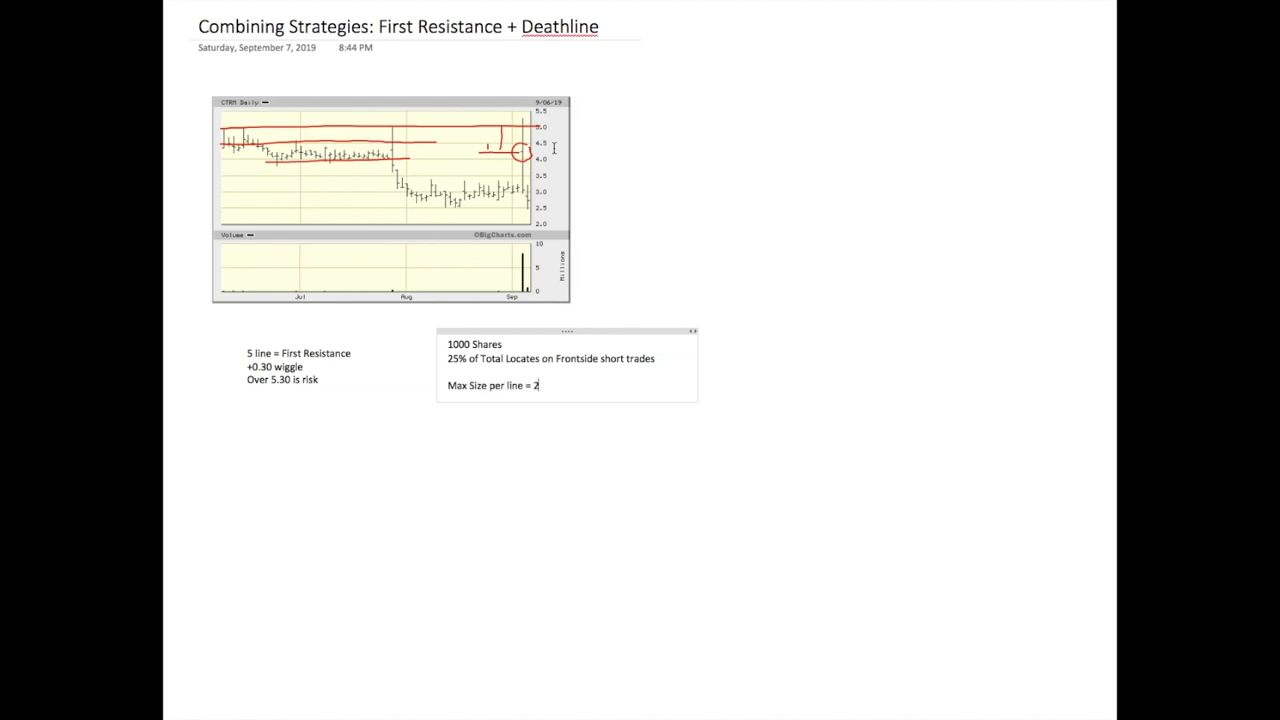
pyautogui.write('50 shares')
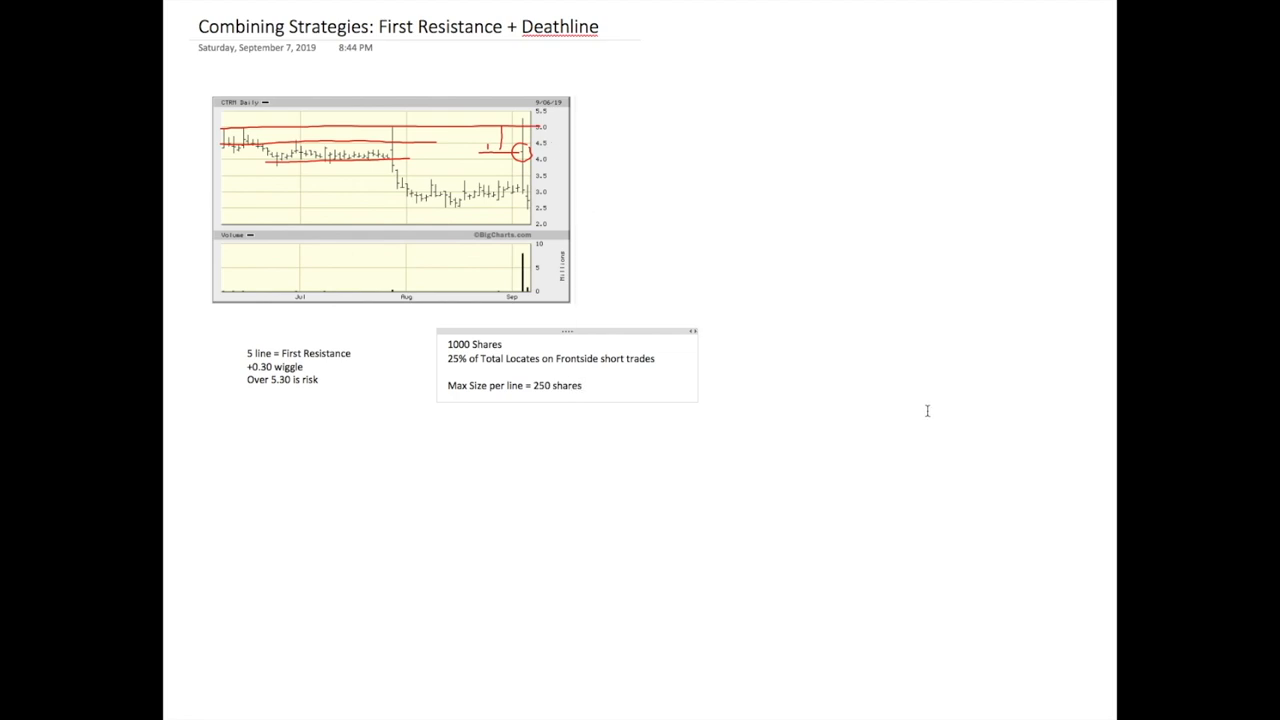
pyautogui.moveTo(925, 415)
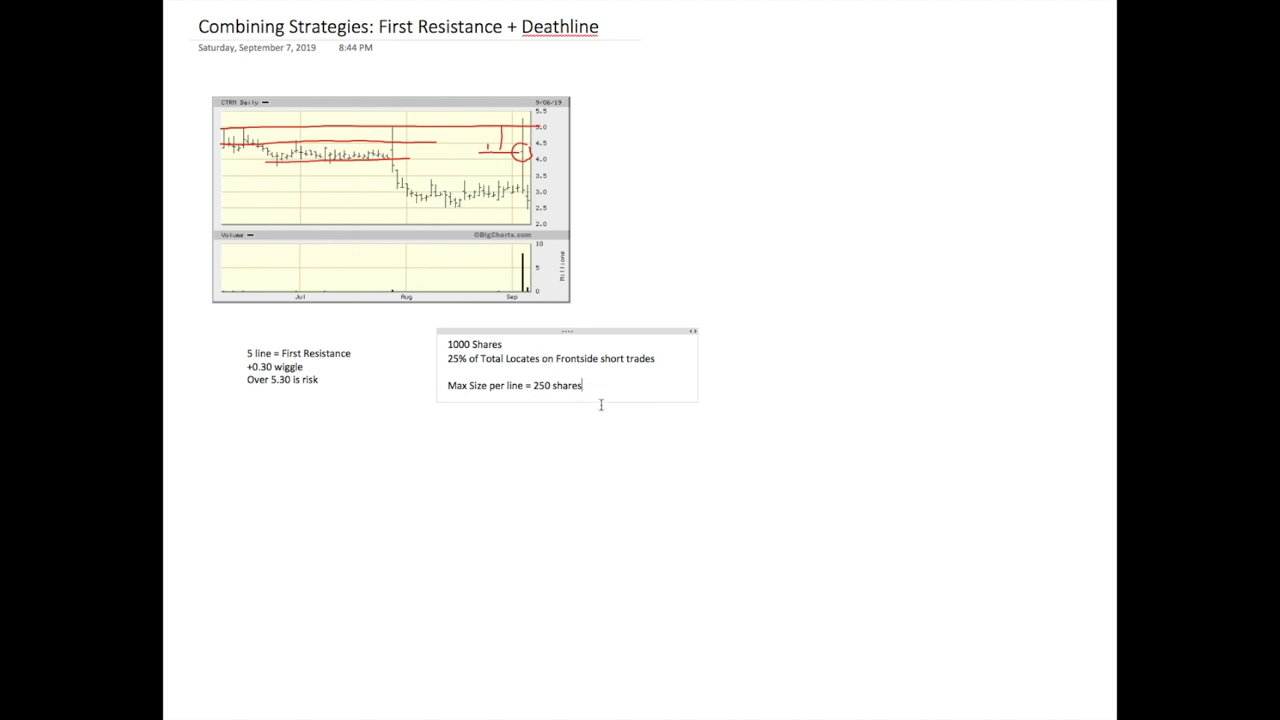
pyautogui.doubleClick(456, 358)
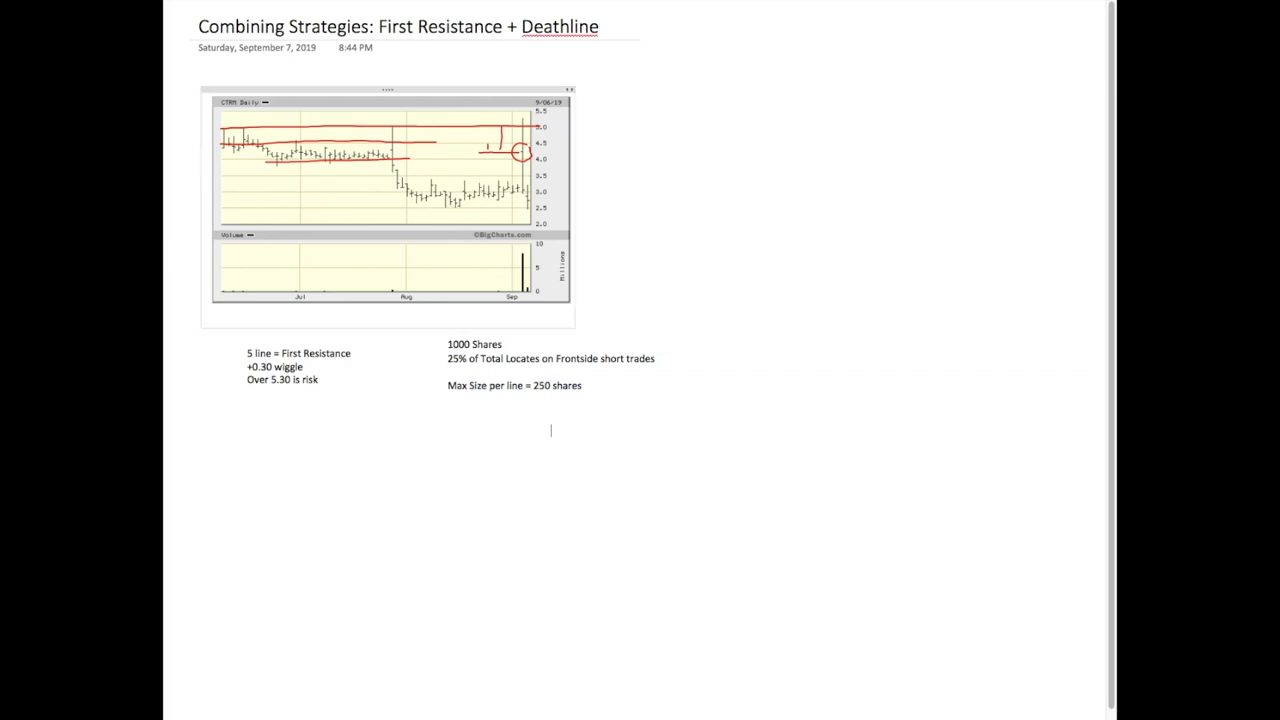
pyautogui.moveTo(637, 421)
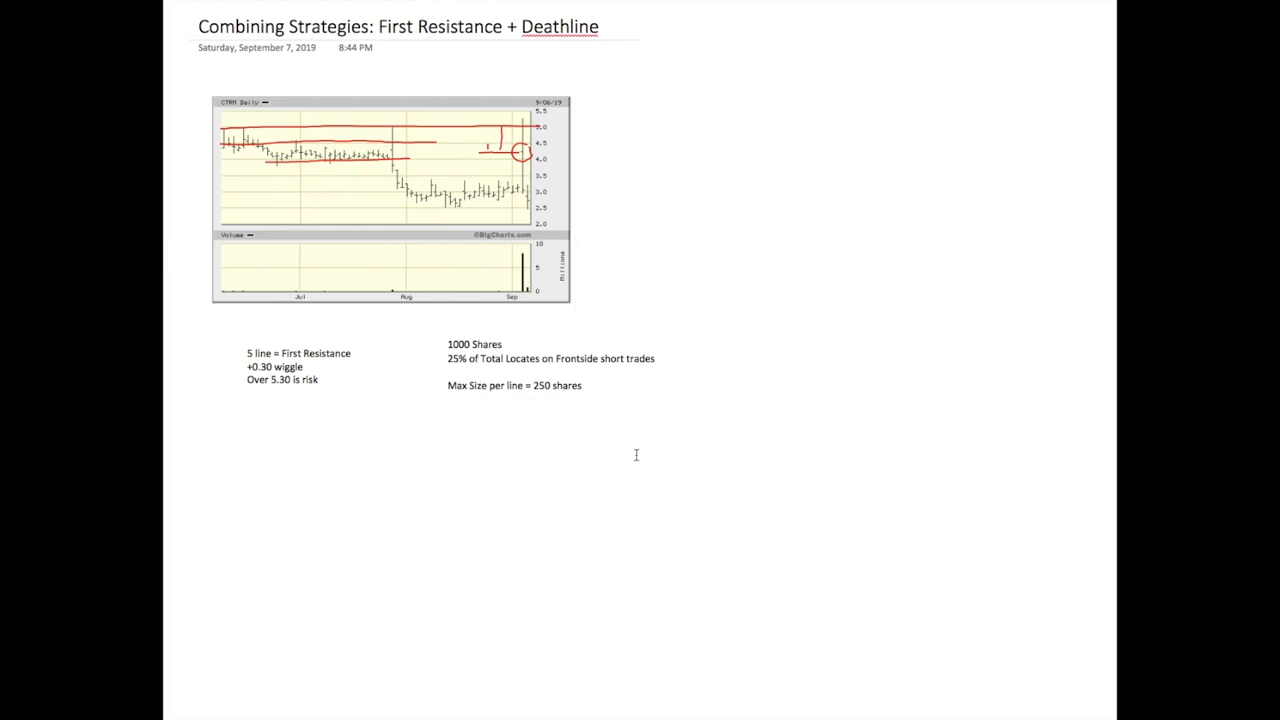
pyautogui.moveTo(614, 438)
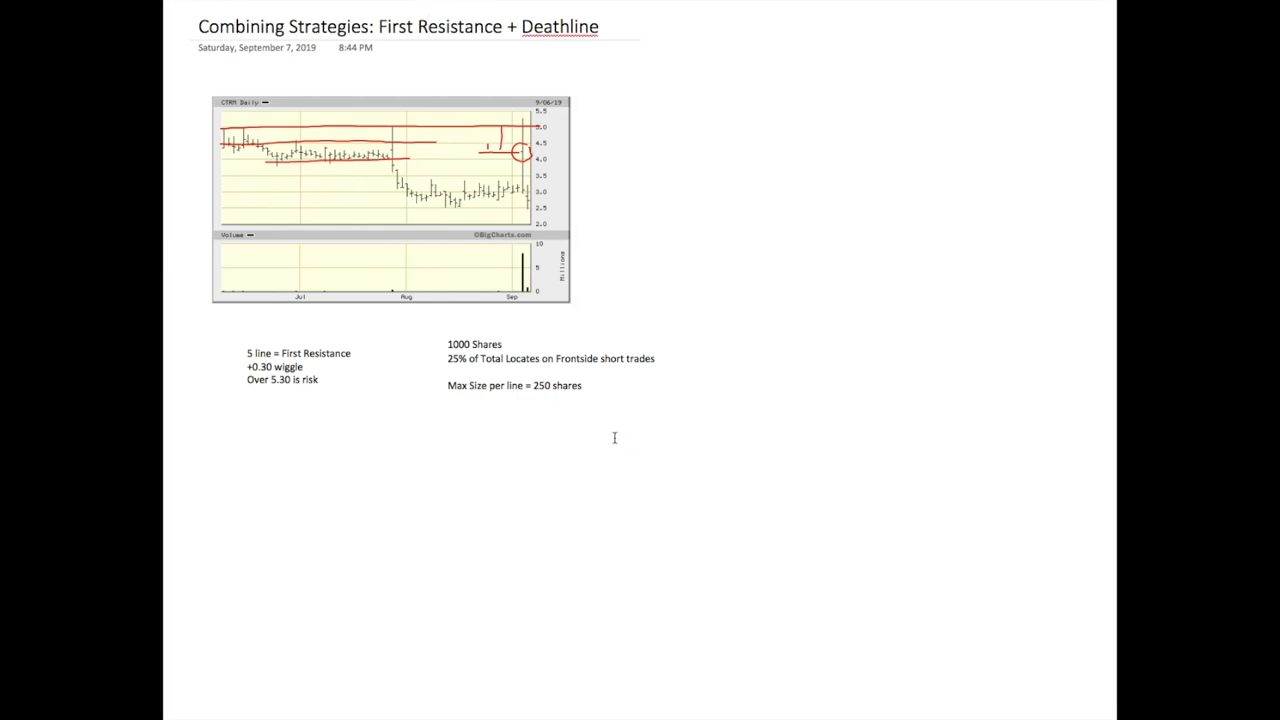
pyautogui.moveTo(608, 420)
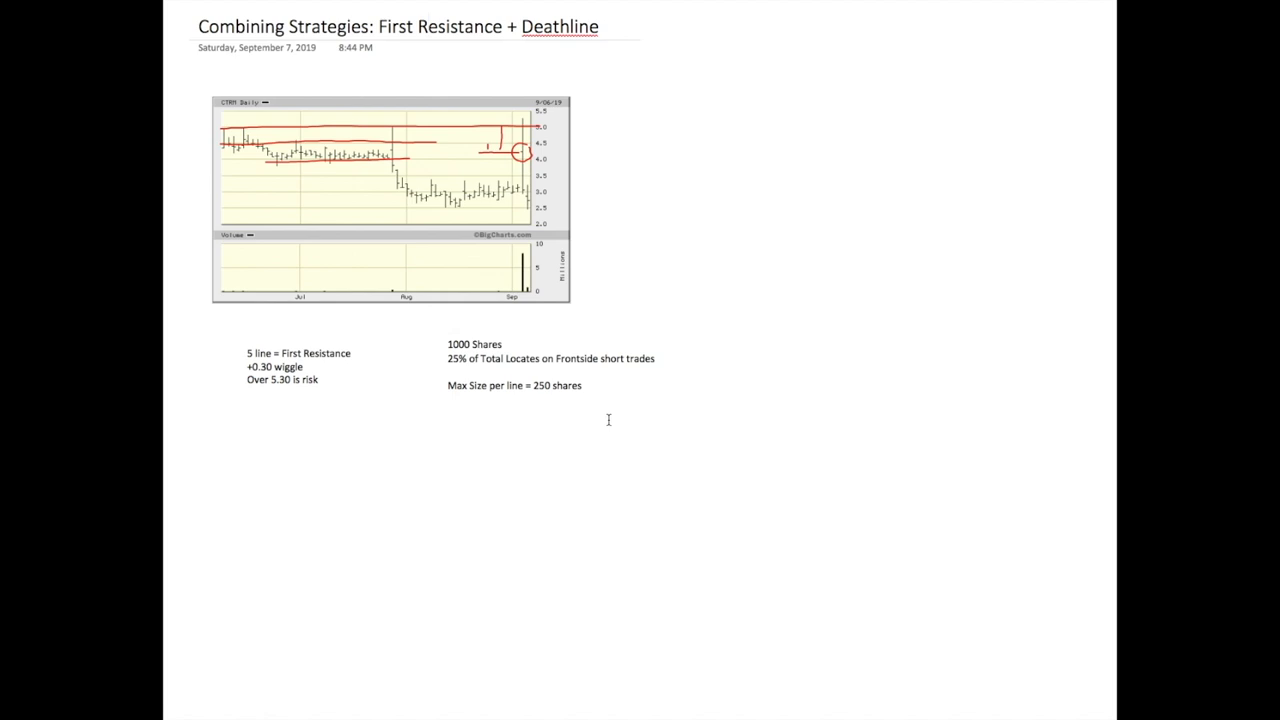